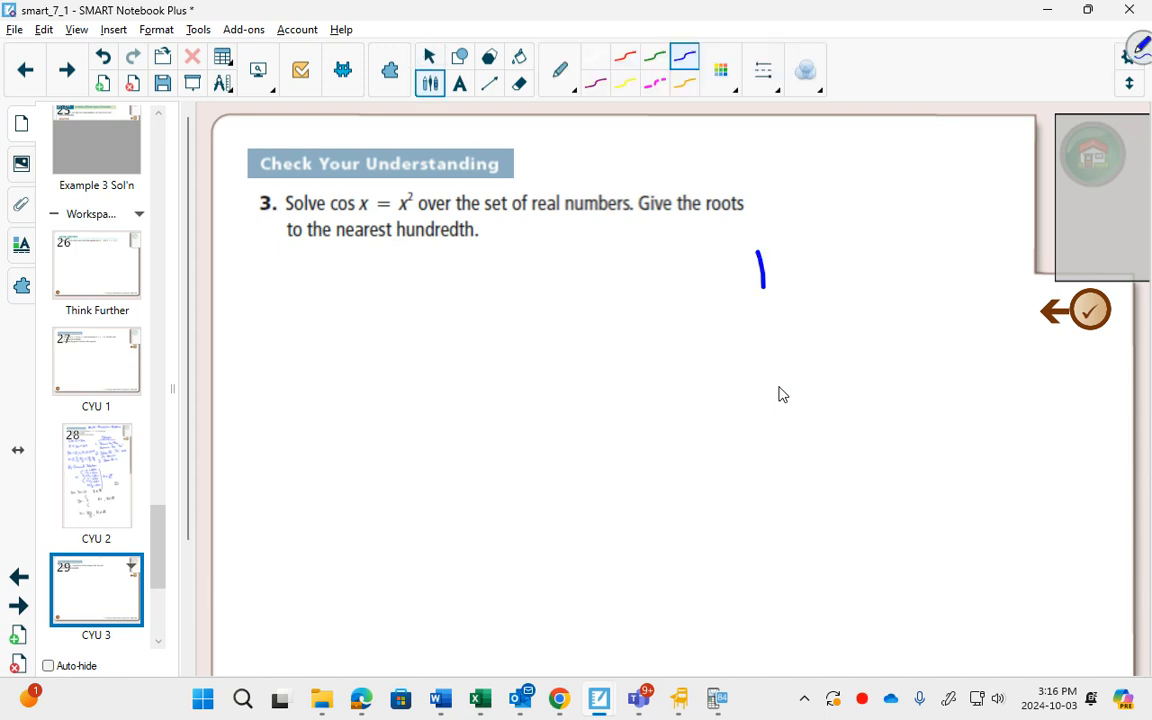
Handwrite 'Desmos' to the right of question 3 with the pen.
left_click_drag(744, 290, 880, 270)
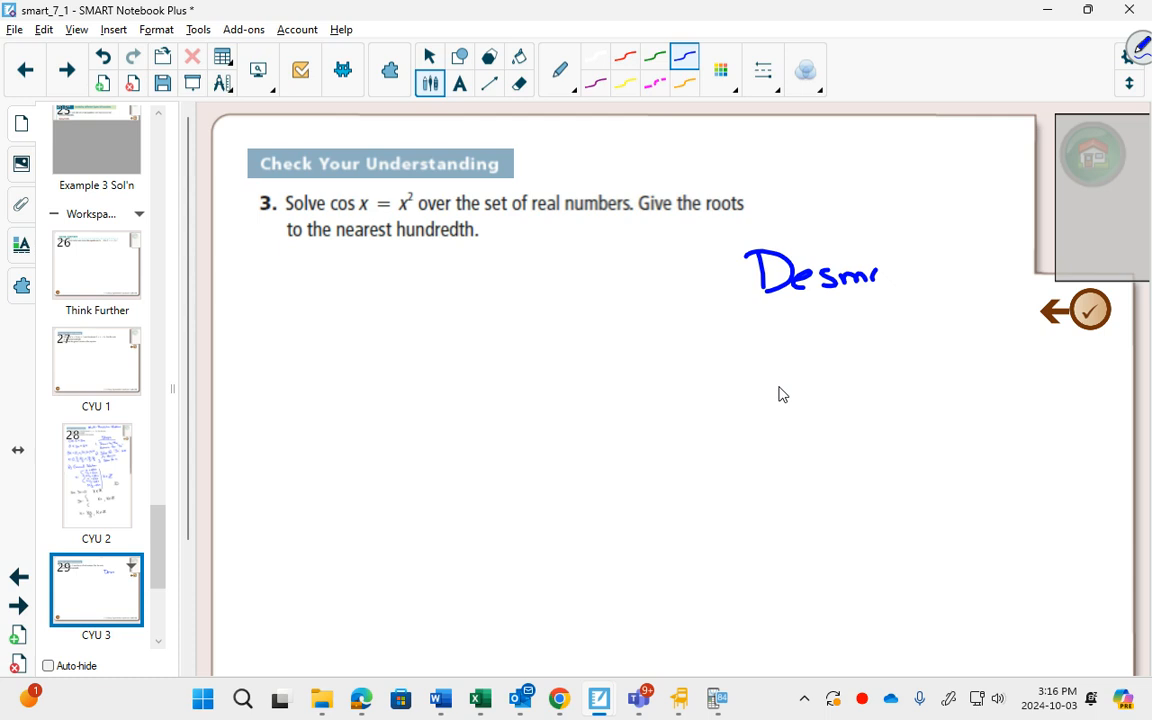
left_click_drag(880, 276, 916, 276)
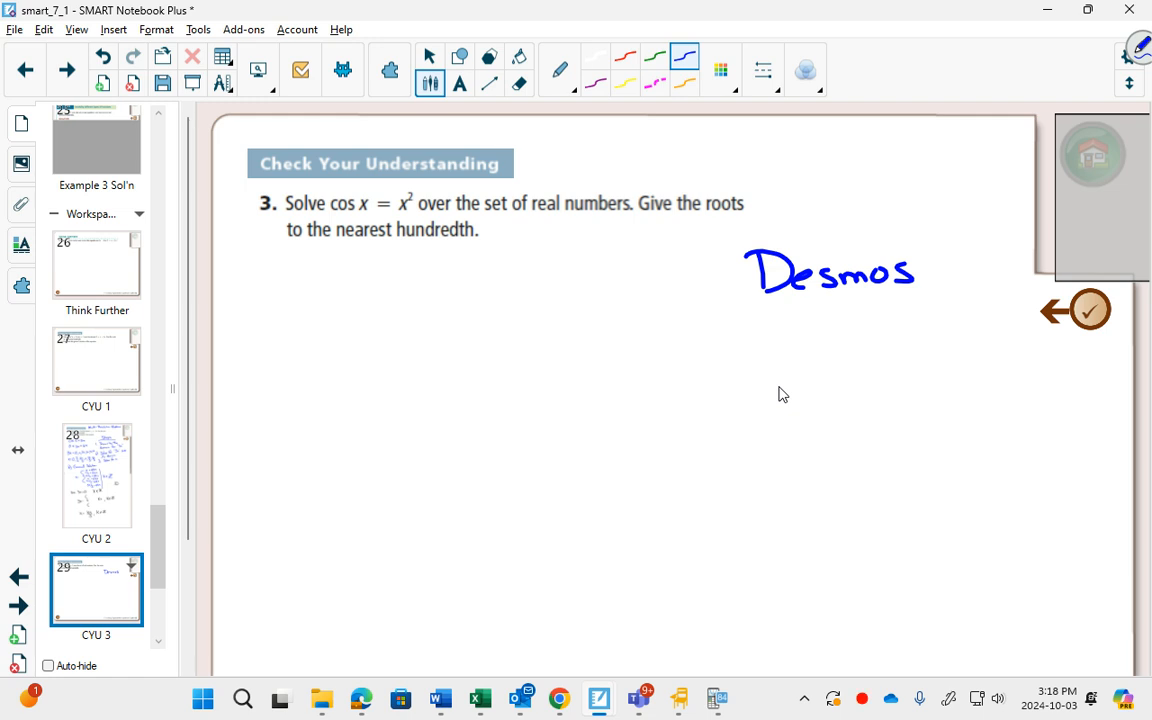
Pen-label cos x as y1 and x² as y2 above the equation.
left_click_drag(324, 196, 350, 184)
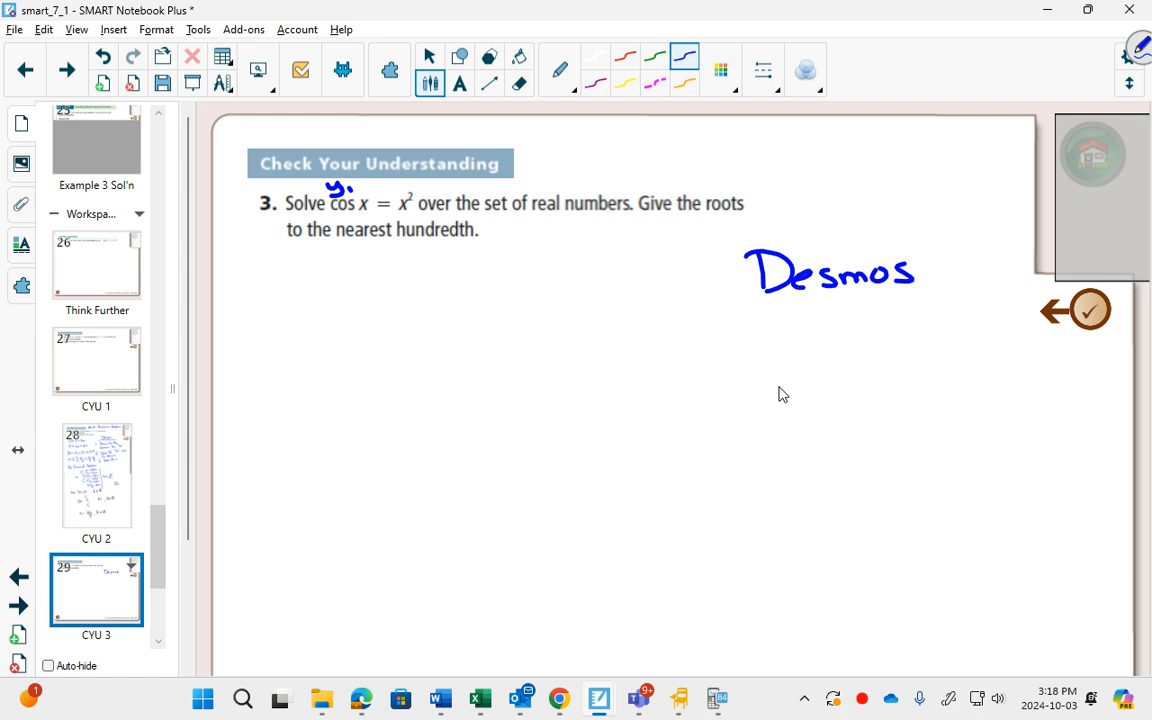
left_click_drag(400, 190, 424, 184)
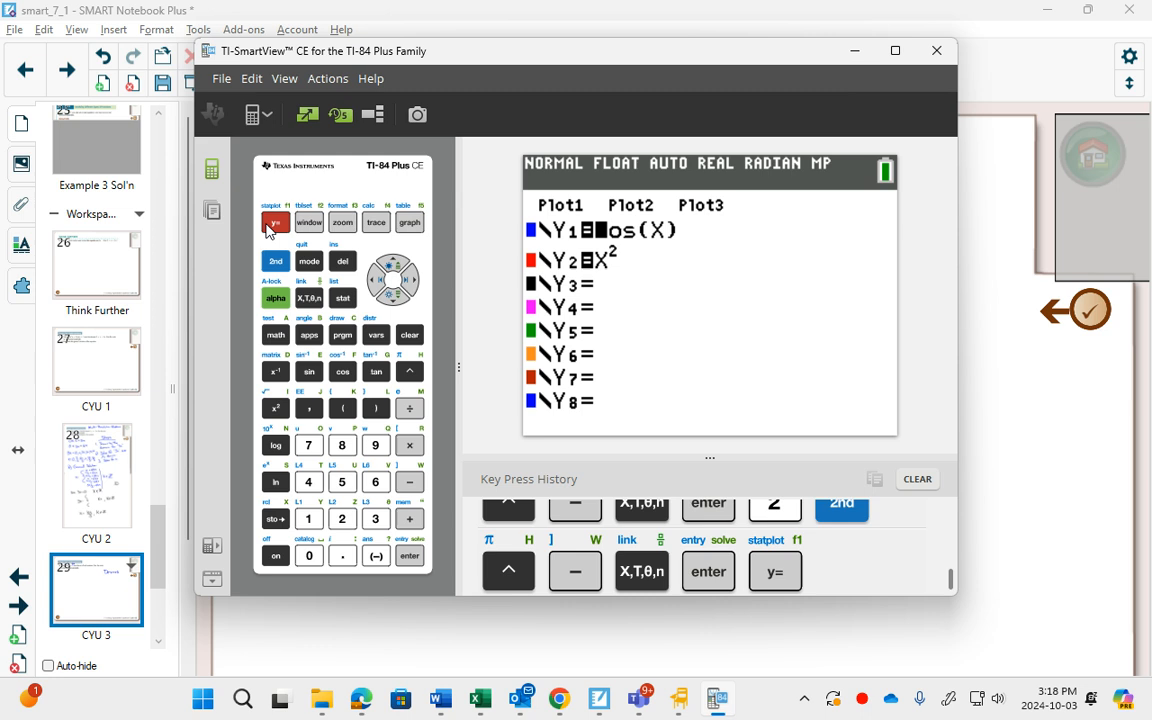
Enter window settings Xmin −1, Xmax 30, Ymin −4 and show the graph screen.
left_click(308, 222)
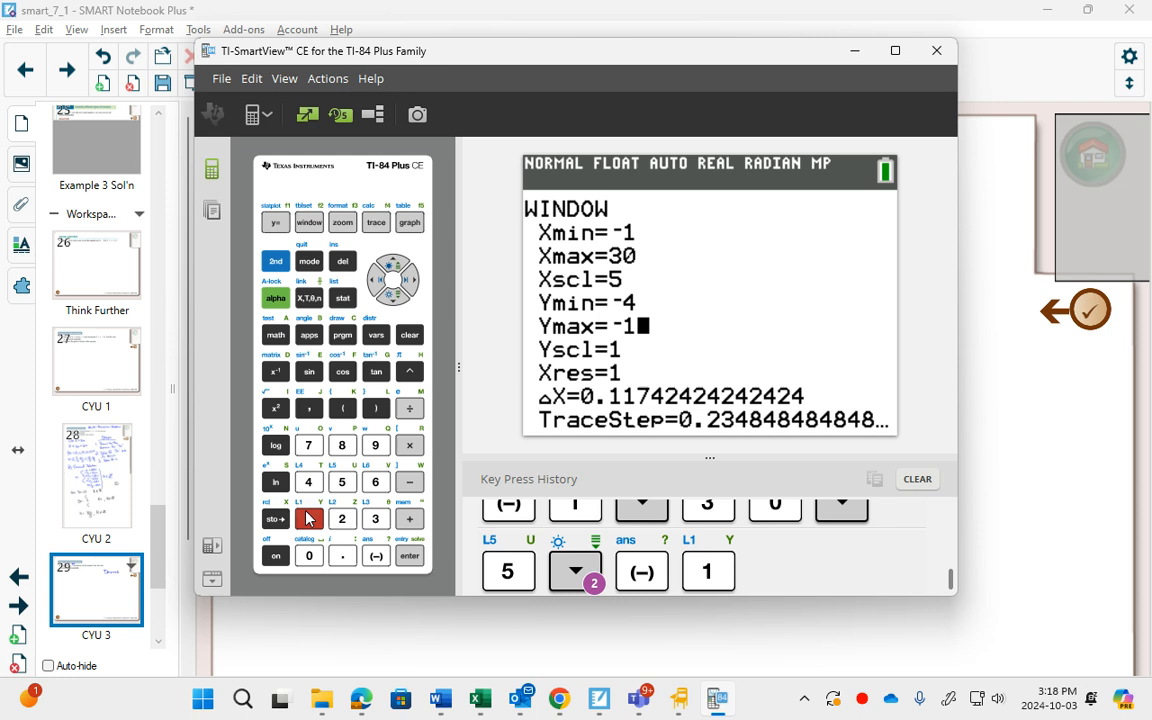
left_click(308, 556)
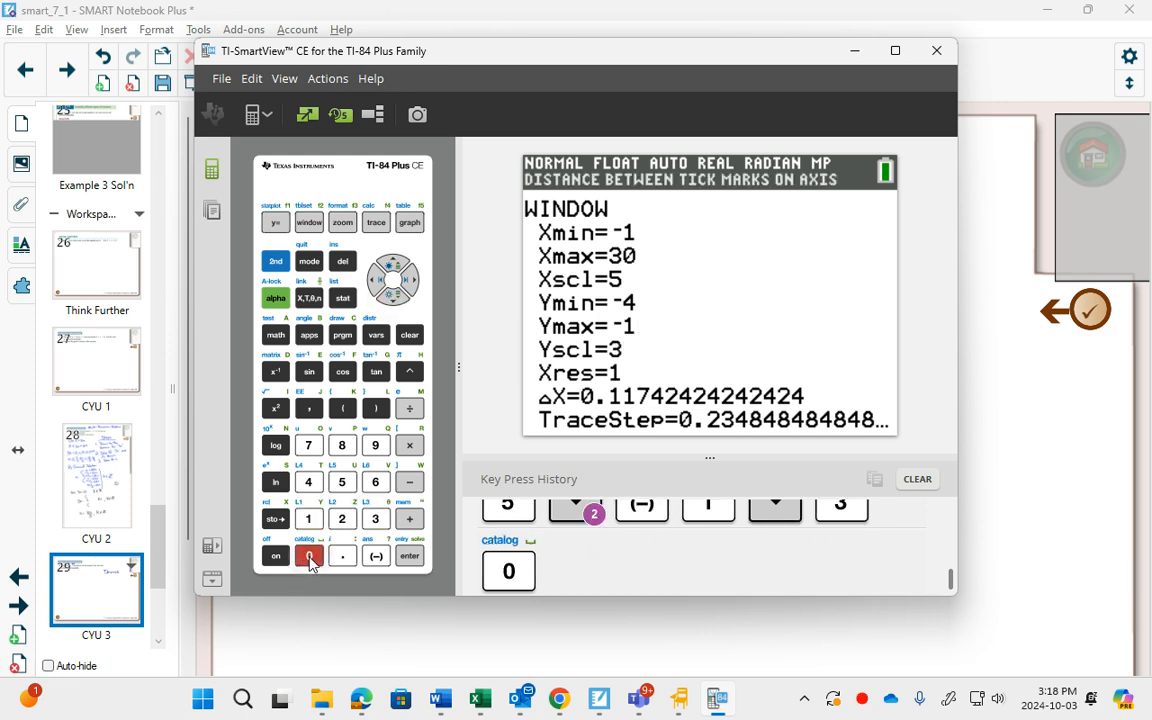
left_click(408, 222)
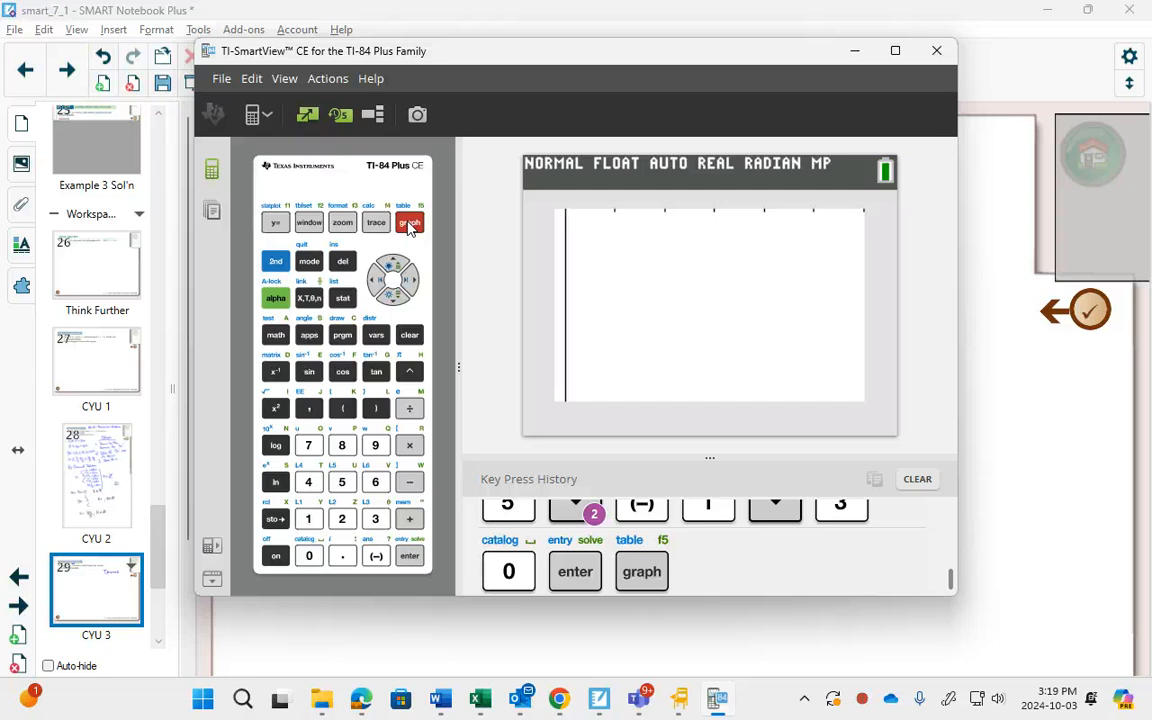
Try ZStandard then ZTrig so both curves appear on the graph.
left_click(342, 222)
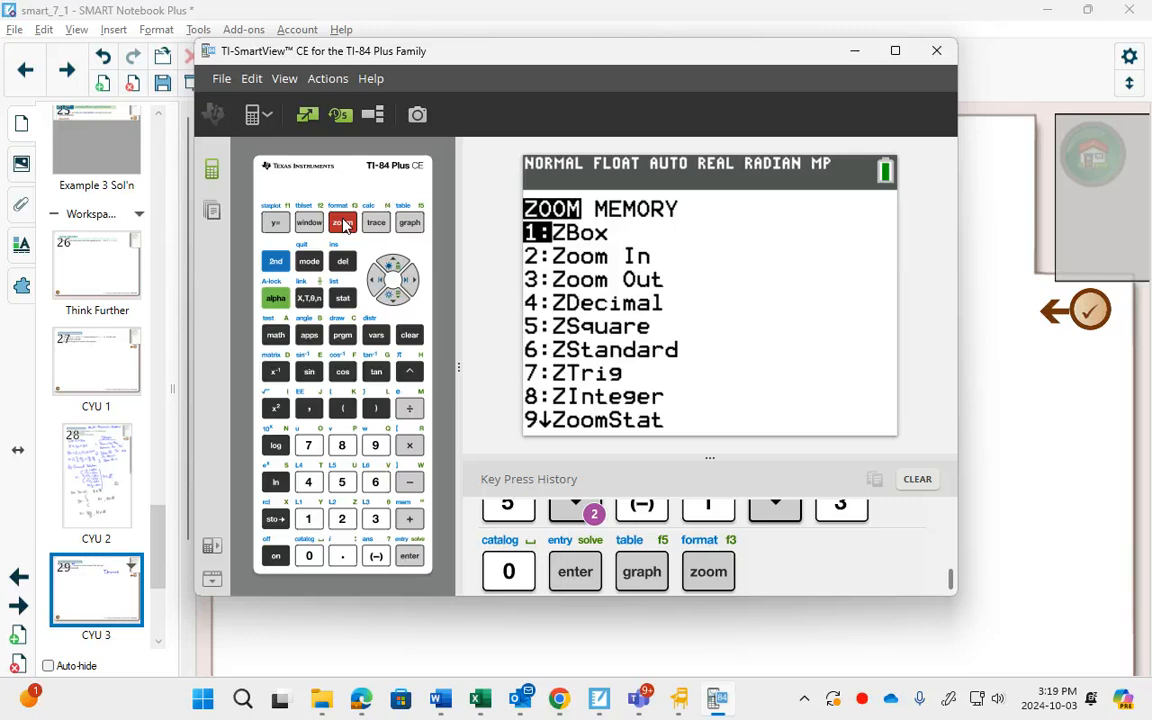
left_click(376, 480)
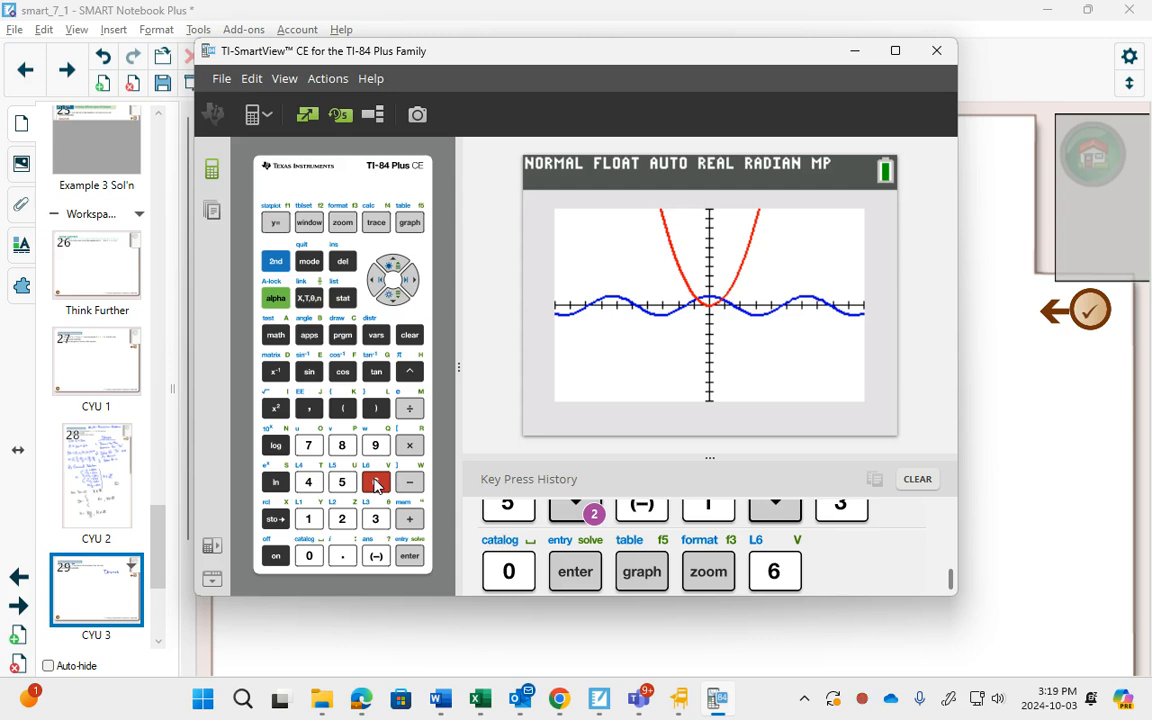
left_click(342, 222)
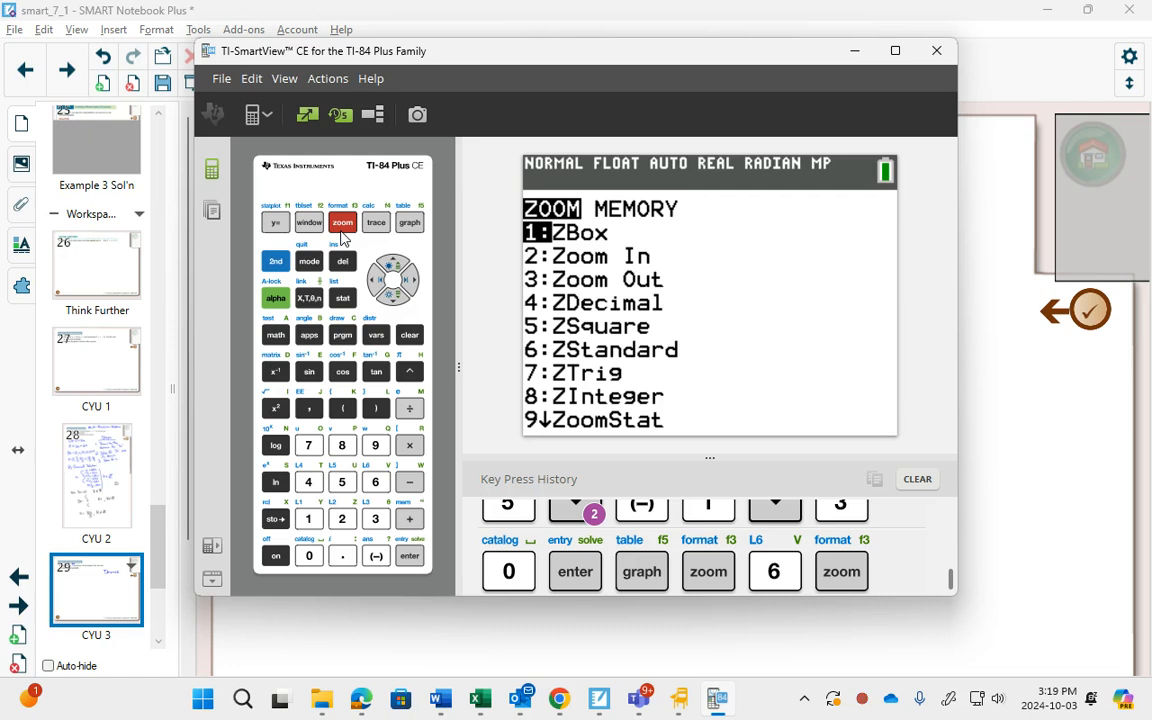
left_click(308, 444)
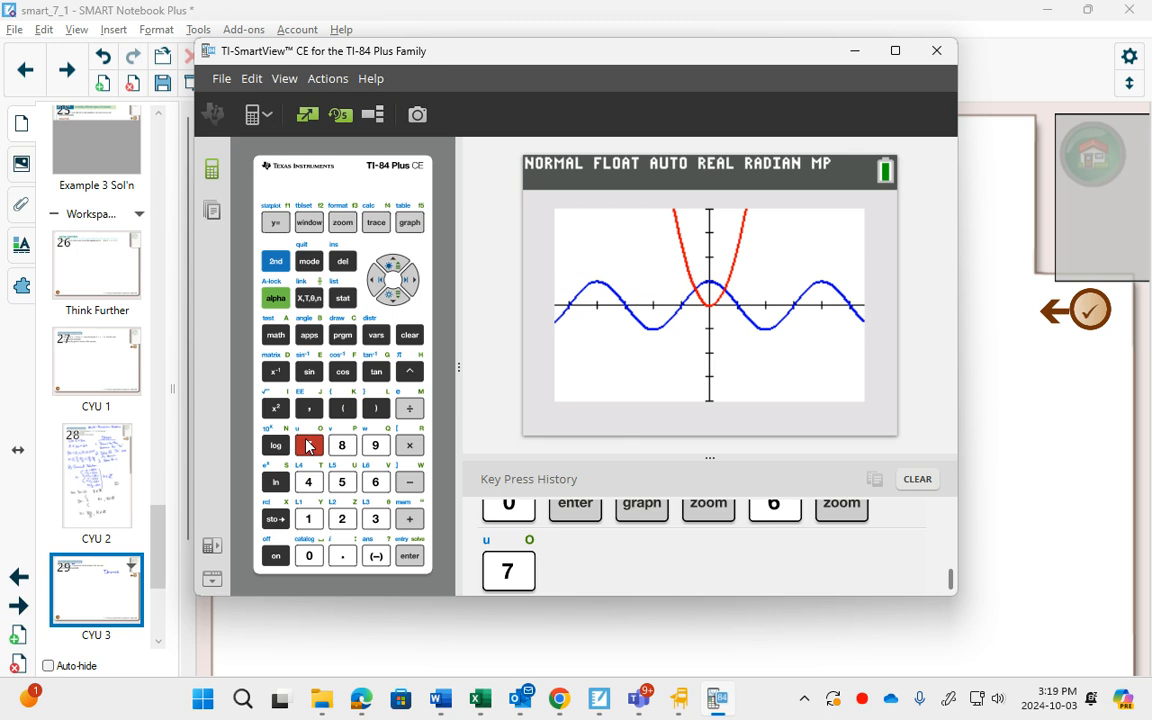
Try ZoomFit, then settle on ZTrig so the curves cross clearly near the origin.
left_click(342, 220)
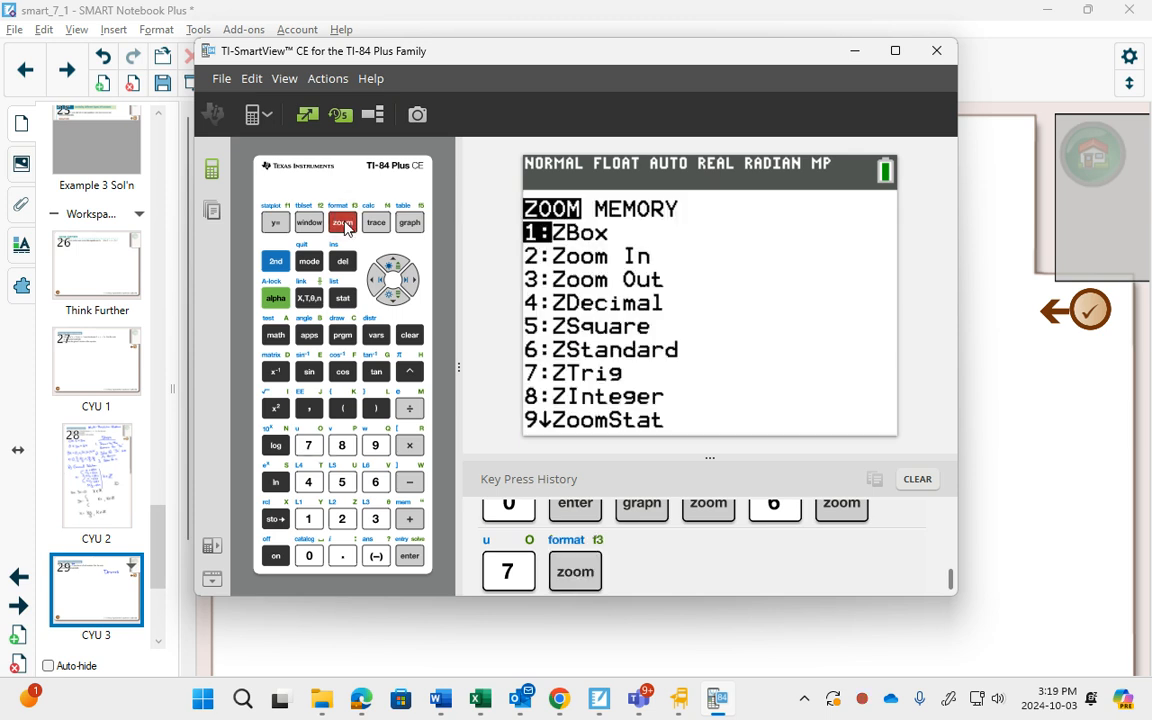
left_click(392, 300)
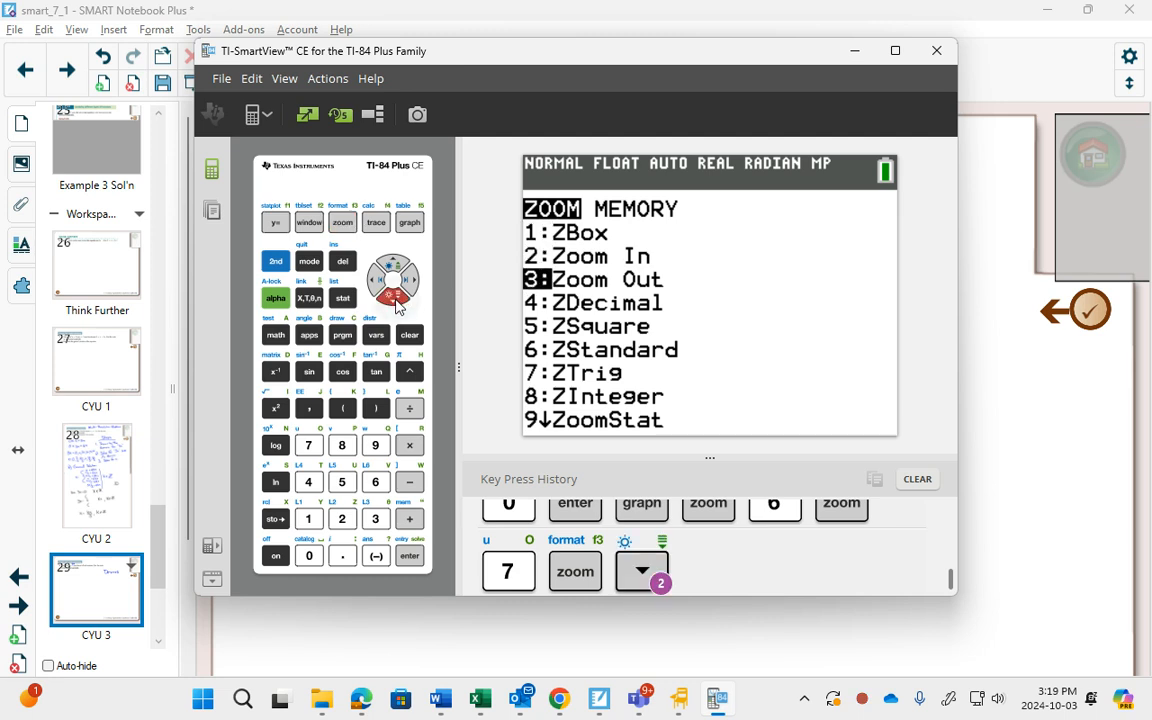
left_click(404, 296)
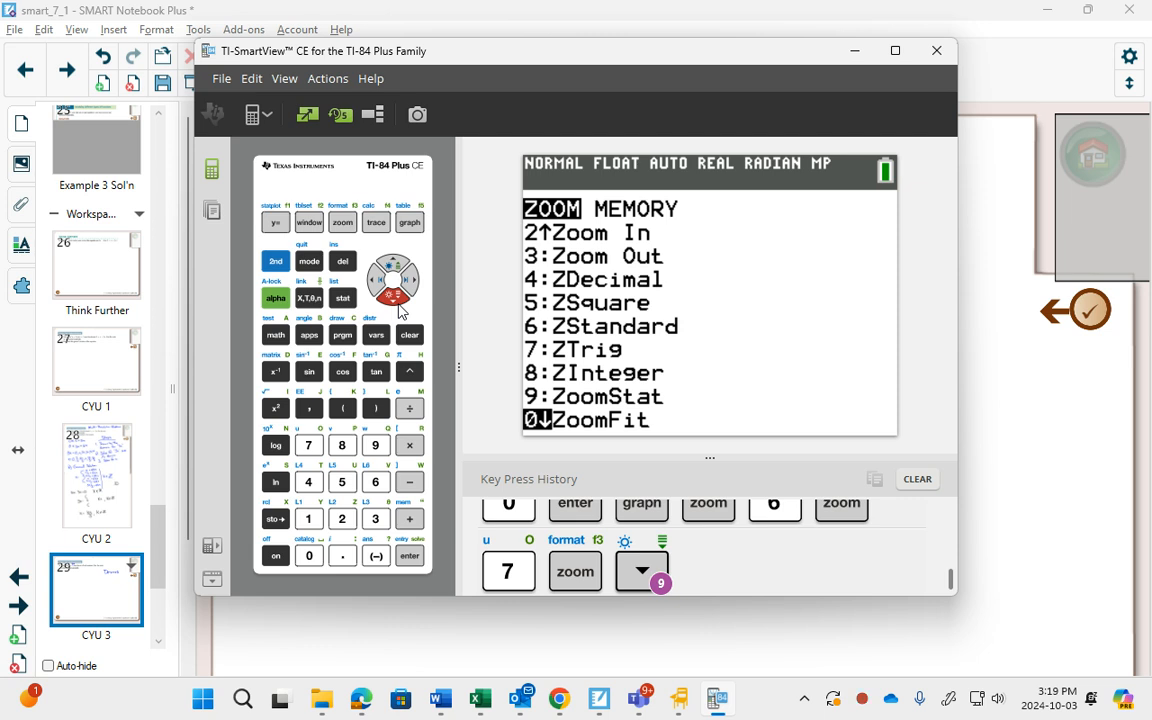
left_click(408, 556)
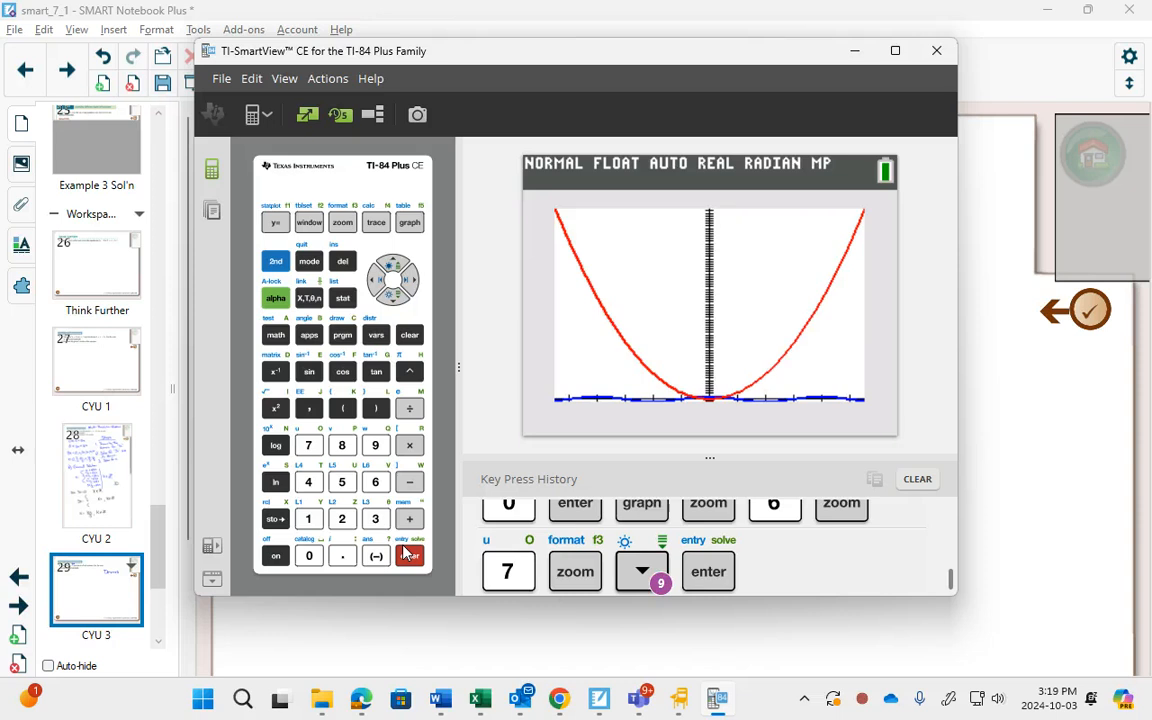
left_click(342, 222)
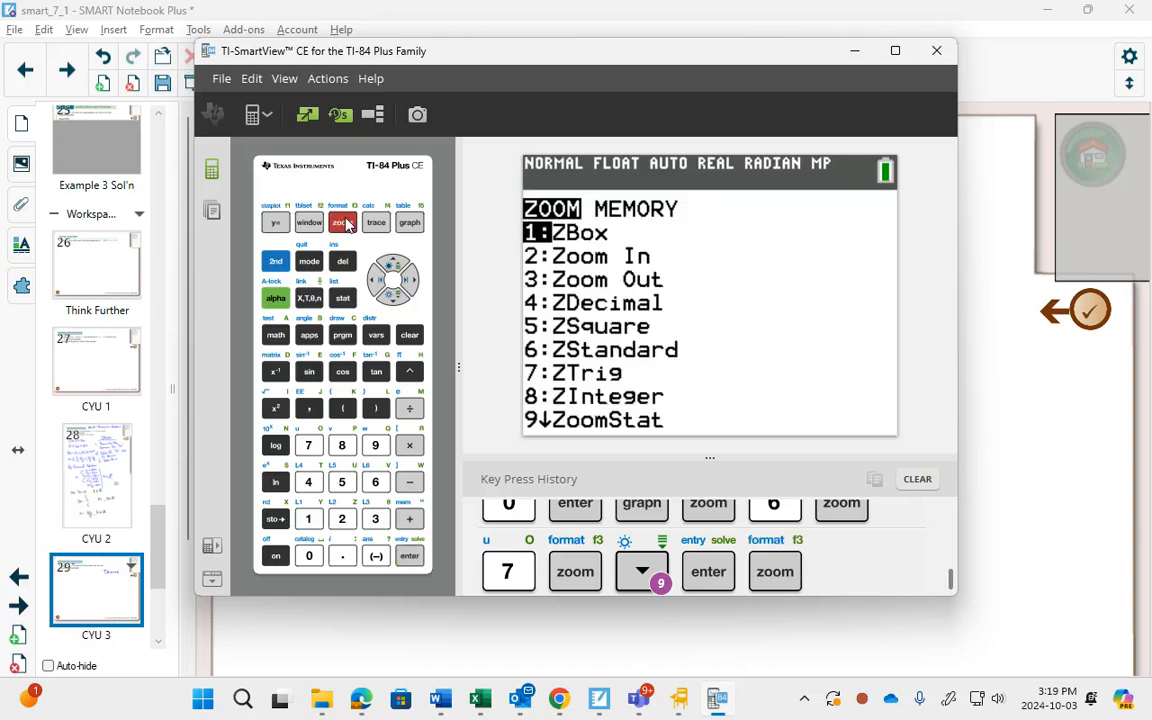
left_click(308, 444)
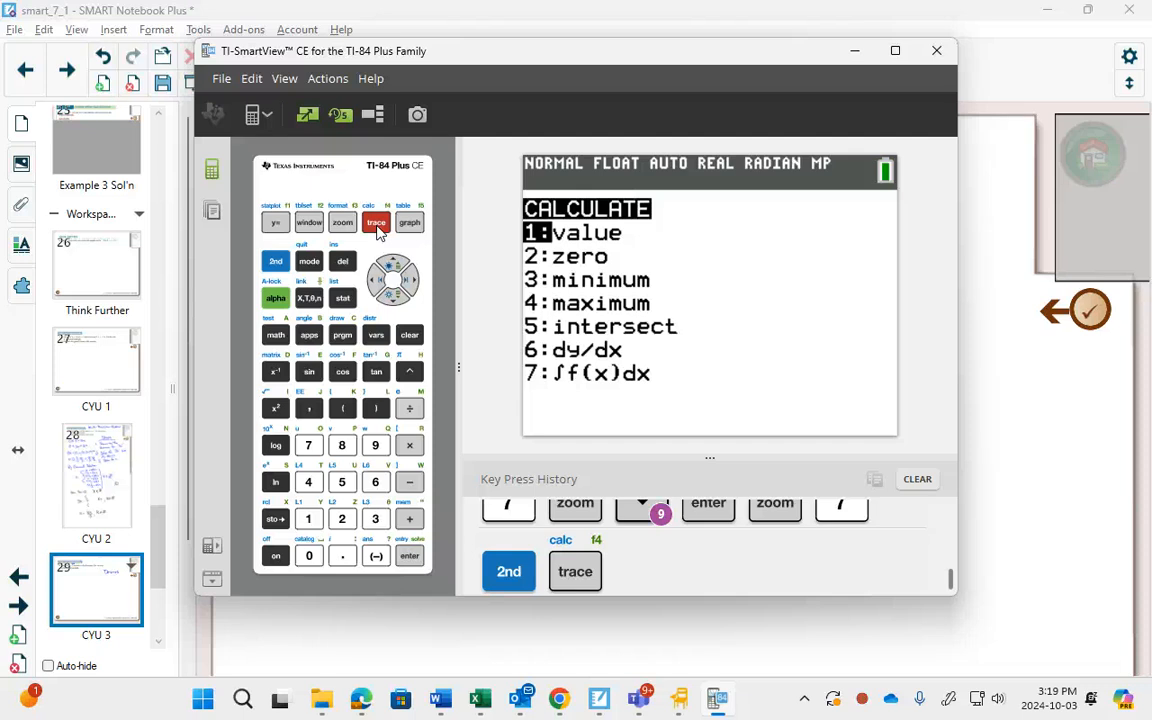
Run 5:intersect to get the right-hand crossing X = 0.8241323, Y = 0.6791941.
left_click(392, 298)
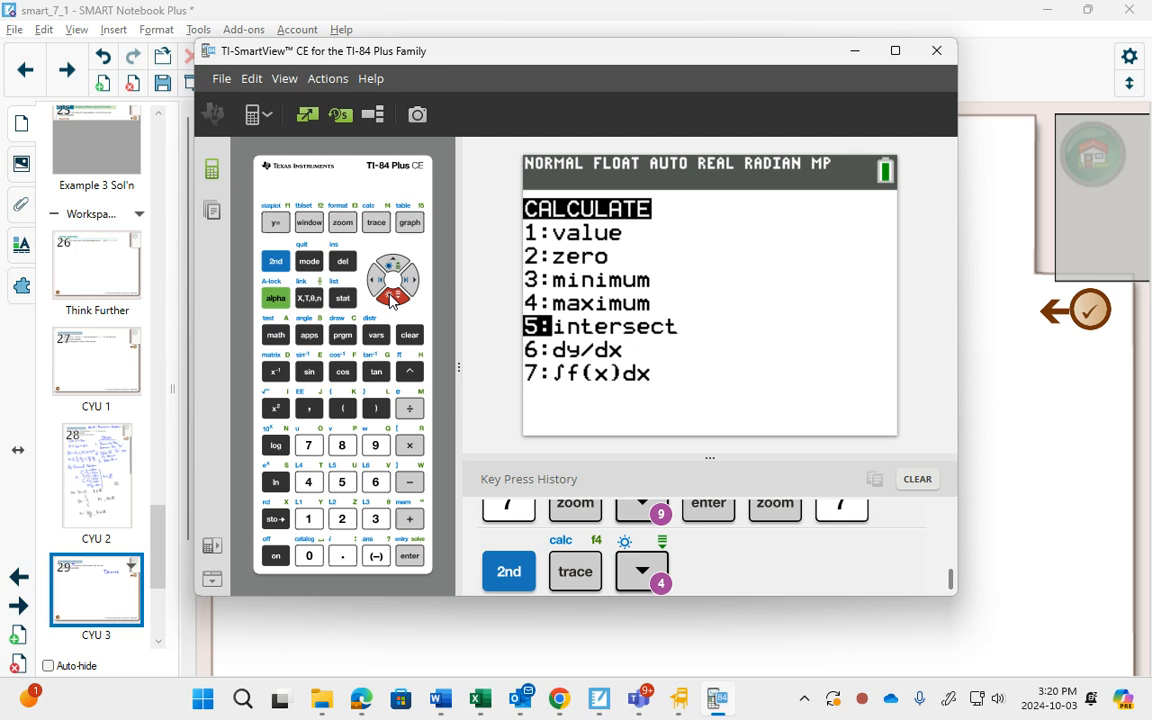
left_click(408, 556)
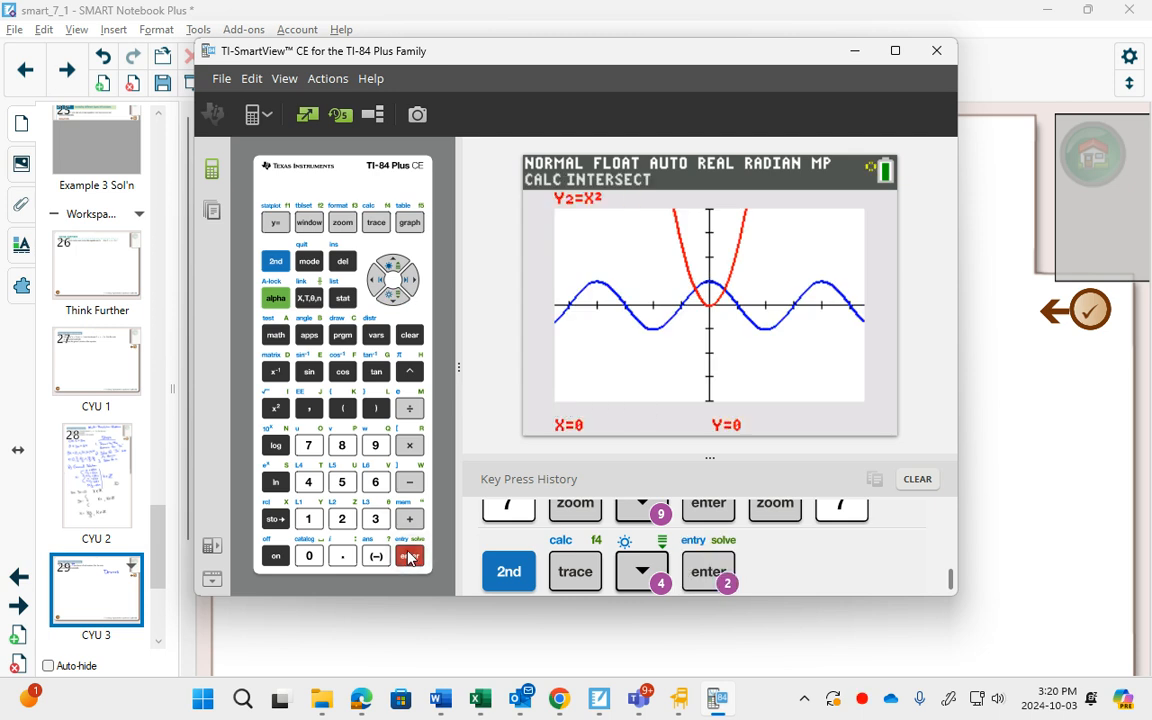
left_click(408, 556)
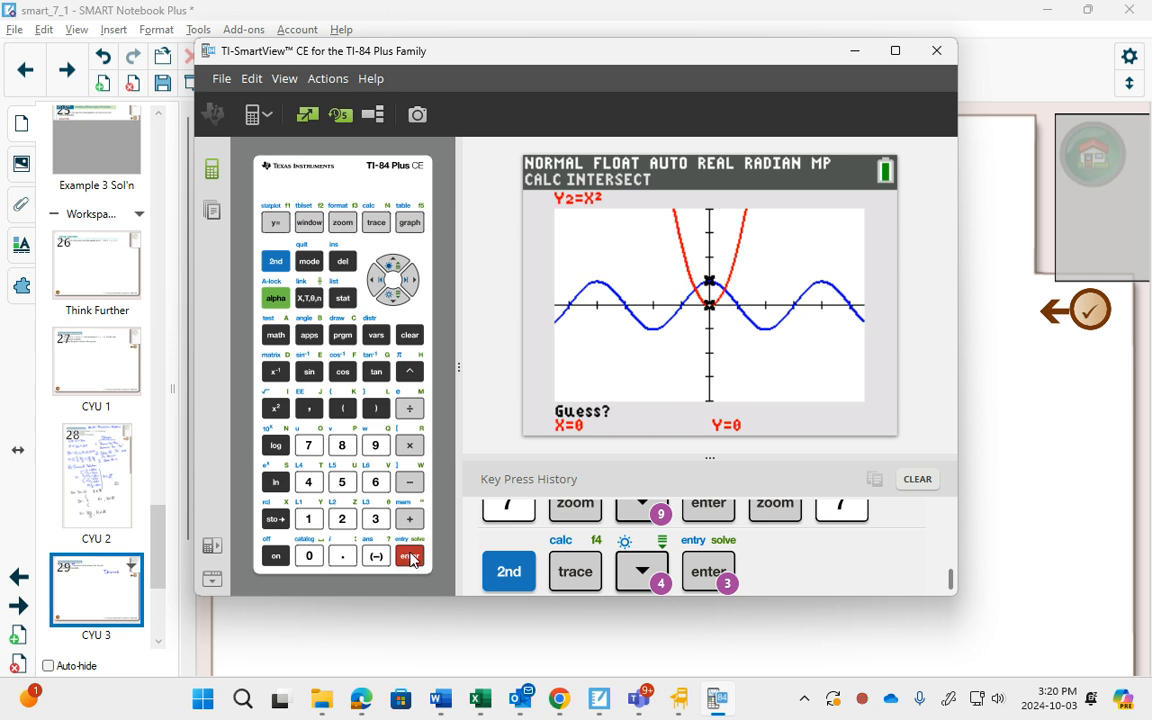
left_click(408, 556)
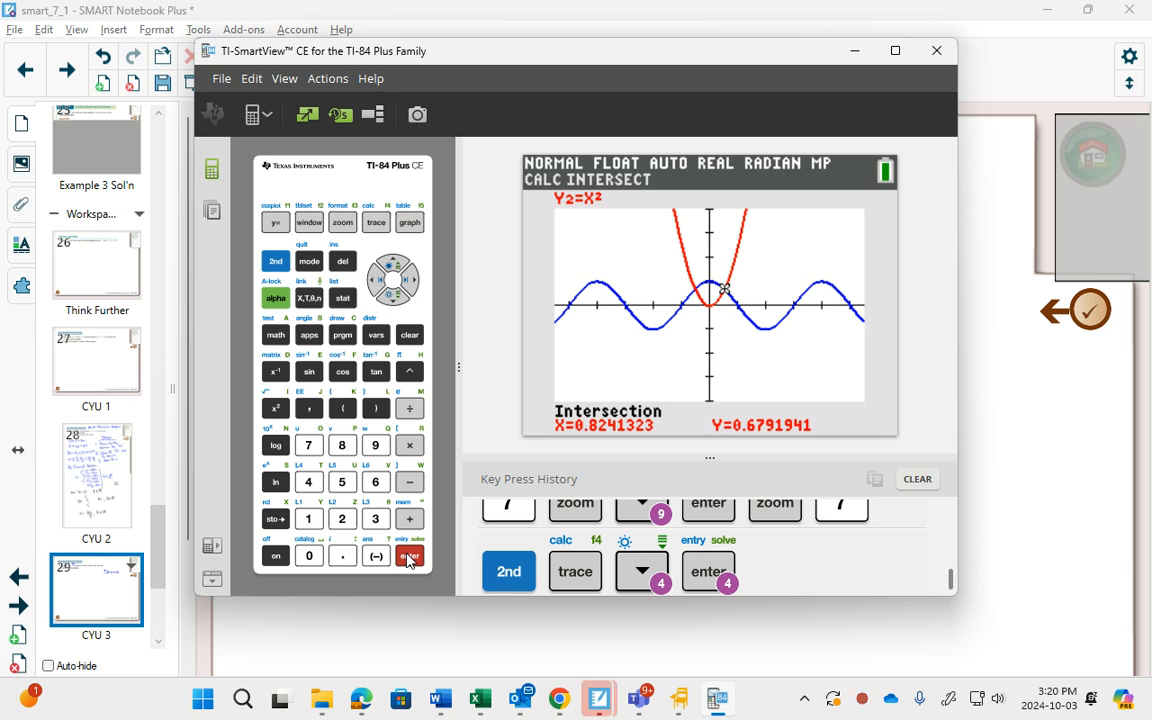
Begin writing x = 0.8 in the notebook, then return to the calculator.
left_click(936, 52)
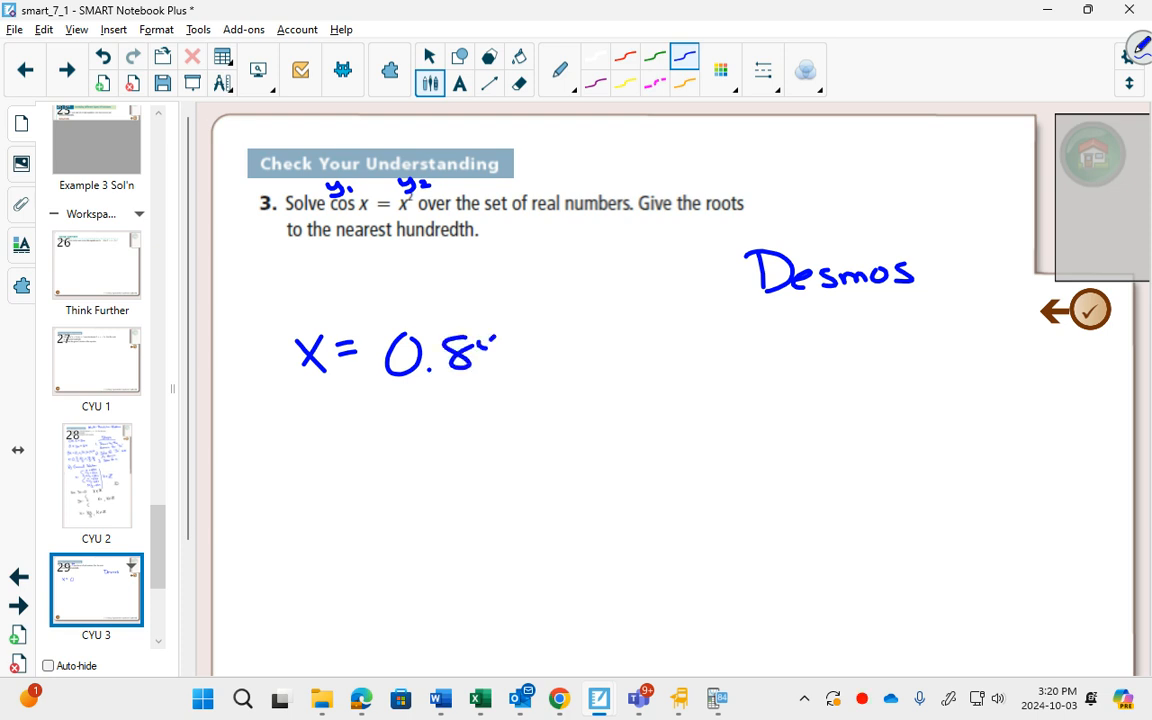
left_click(716, 698)
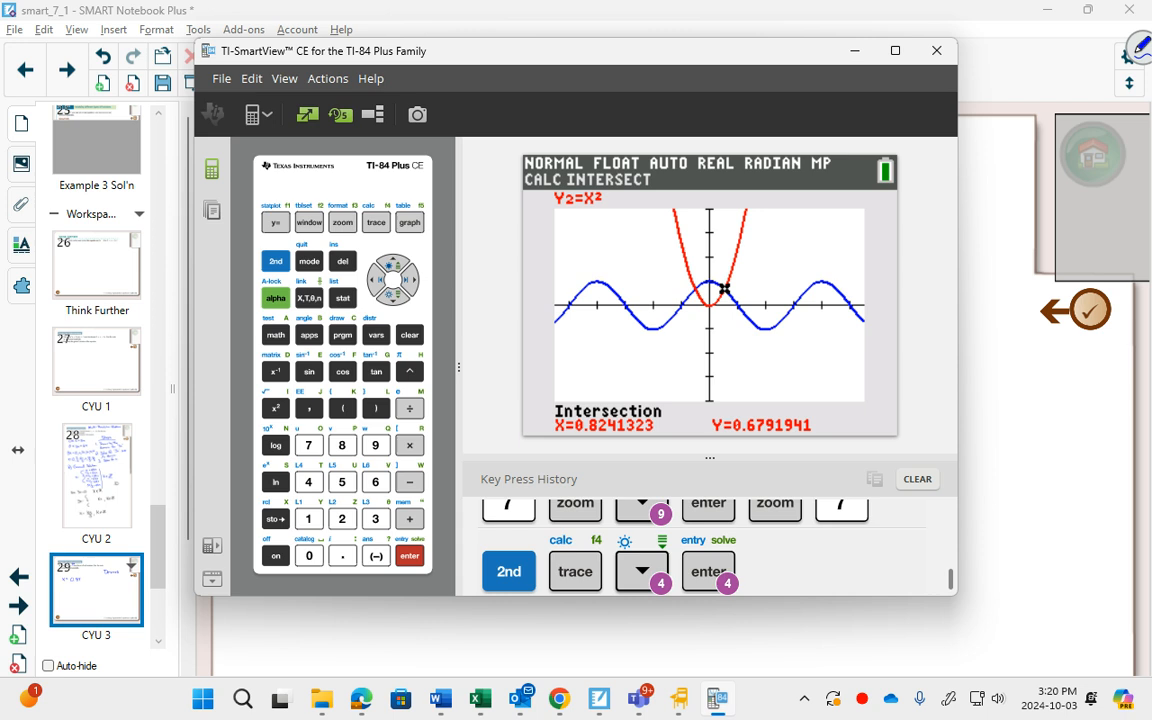
Run intersect again with the trace moved left to find X = −0.824132.
left_click(936, 50)
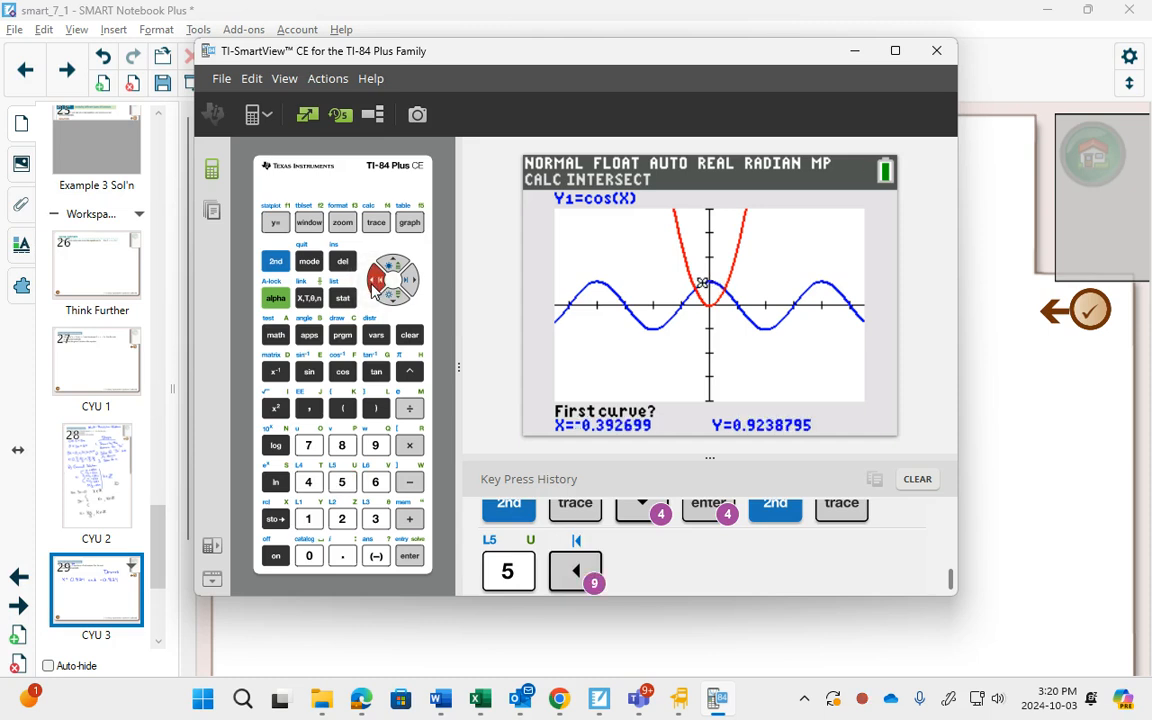
left_click(408, 556)
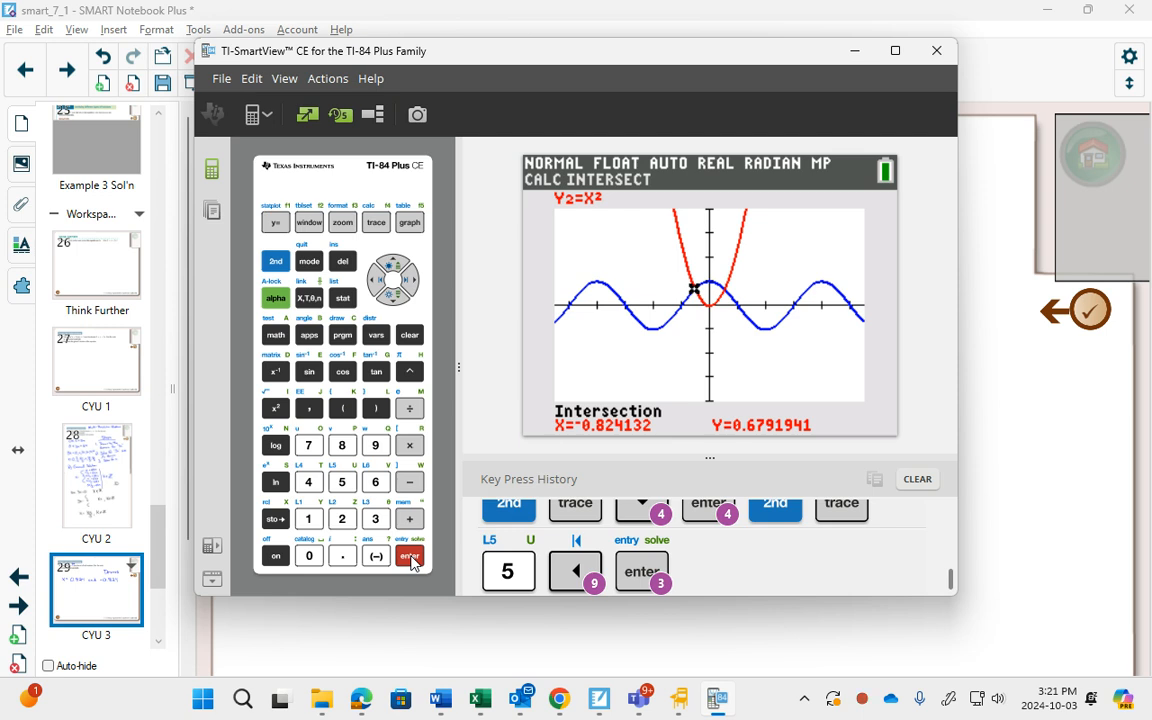
left_click(936, 50)
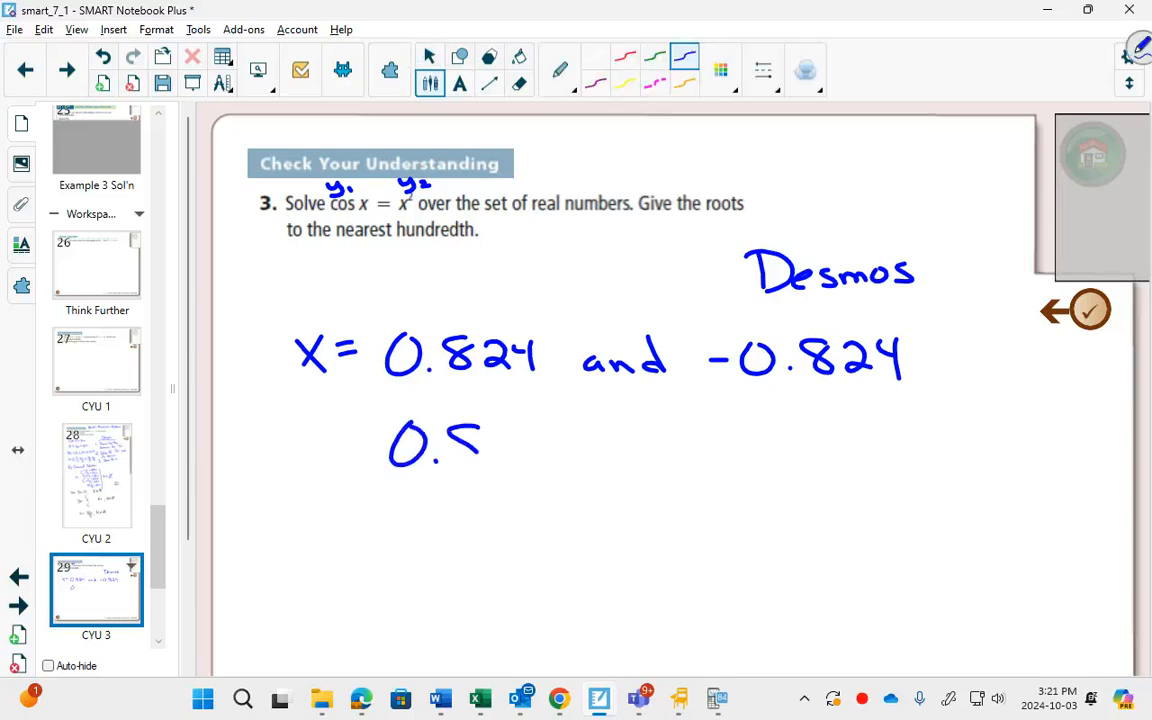
Write the rounded roots 0.82 and −0.82 below x = 0.824 and −0.824.
left_click_drag(470, 444, 640, 444)
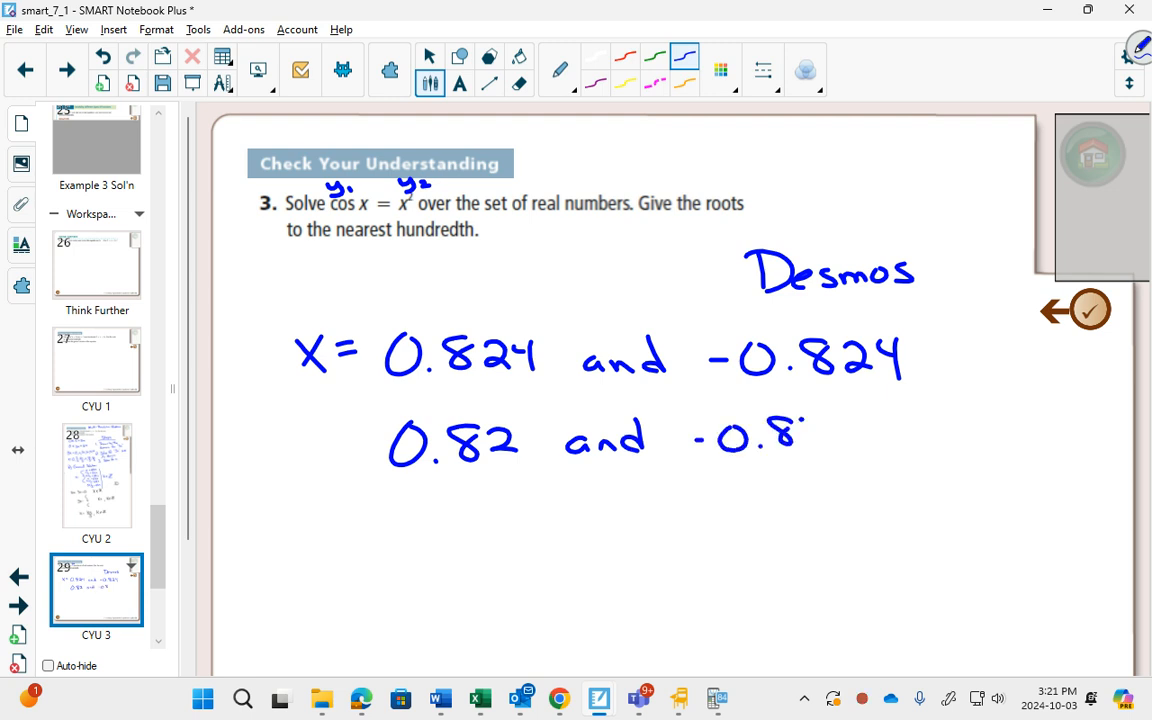
left_click(824, 436)
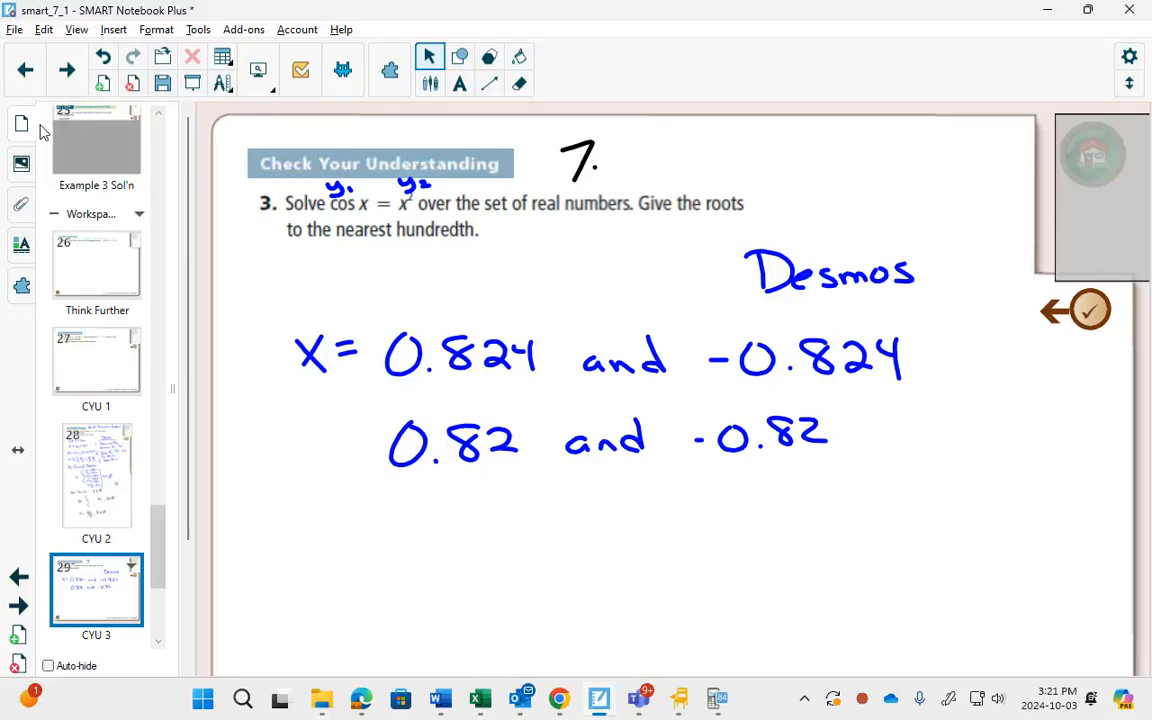
mouse_move(572, 516)
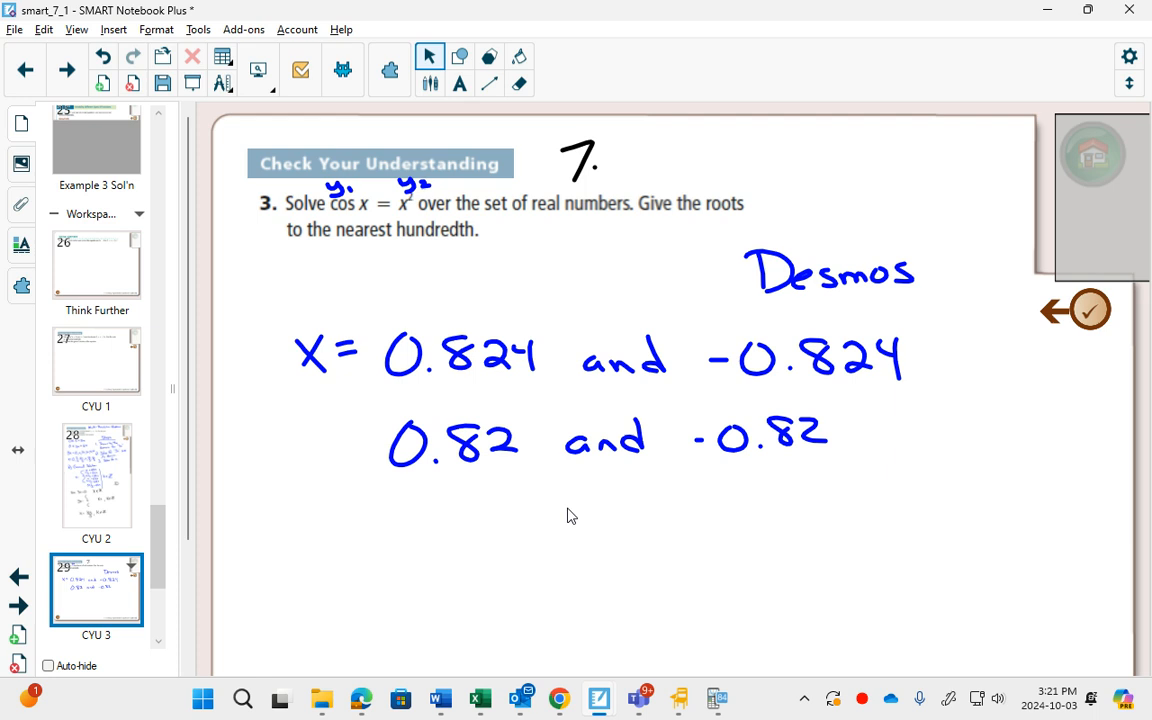